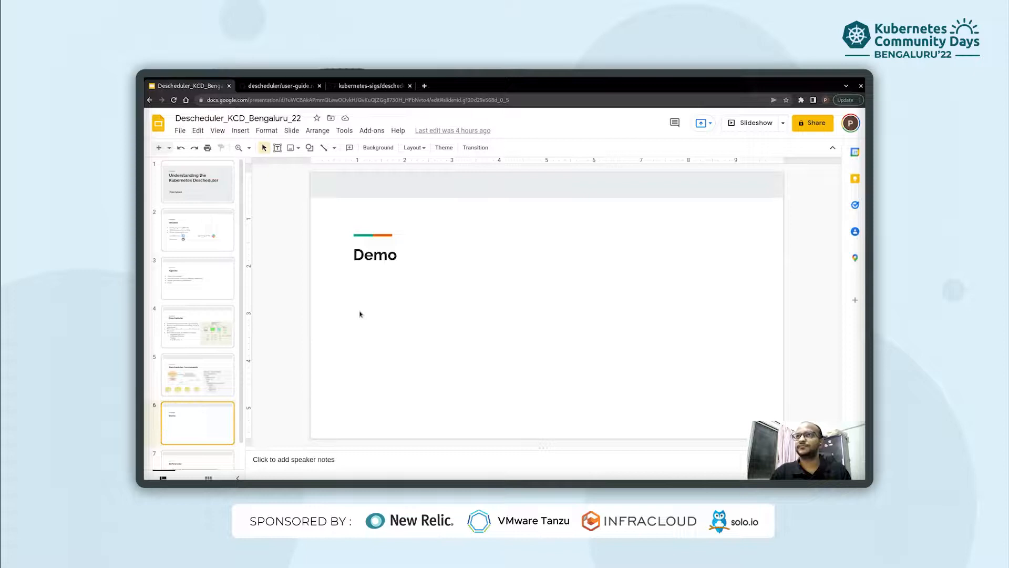
Switch the browser to the descheduler user-guide page
left_click(280, 85)
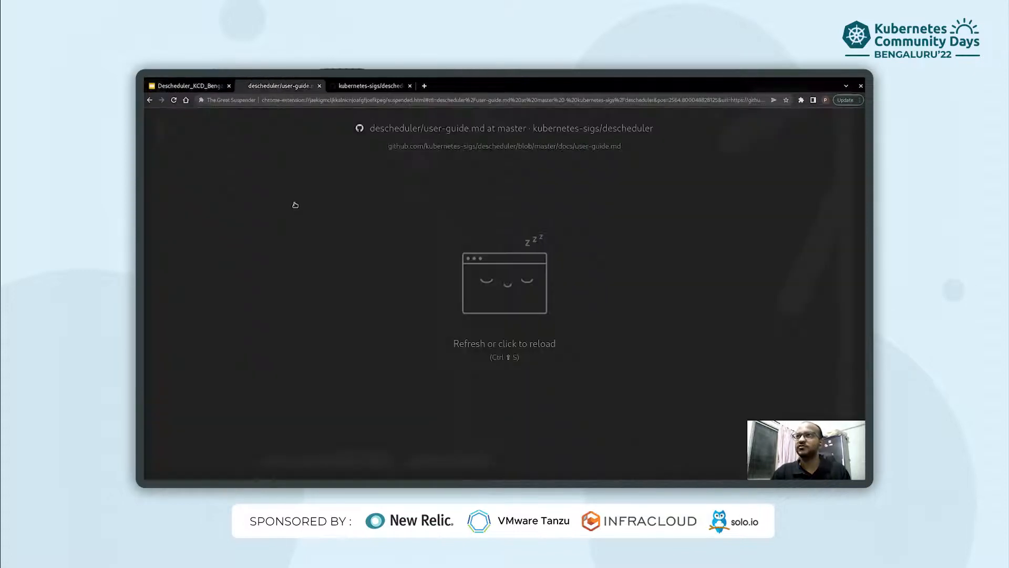
Reload the suspended GitHub user guide to show the Balance Cluster By Pod Age example
left_click(503, 283)
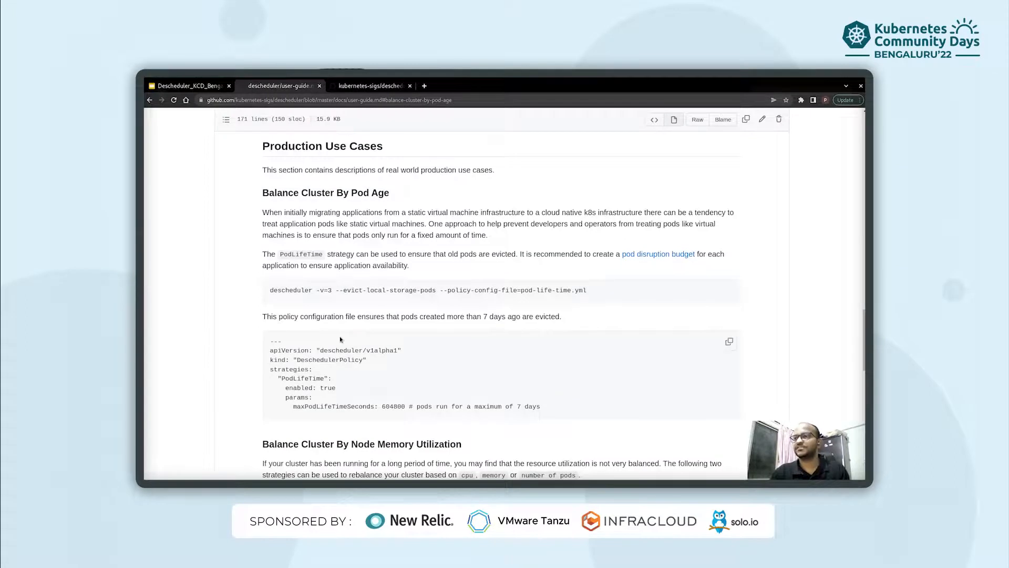
mouse_move(338, 394)
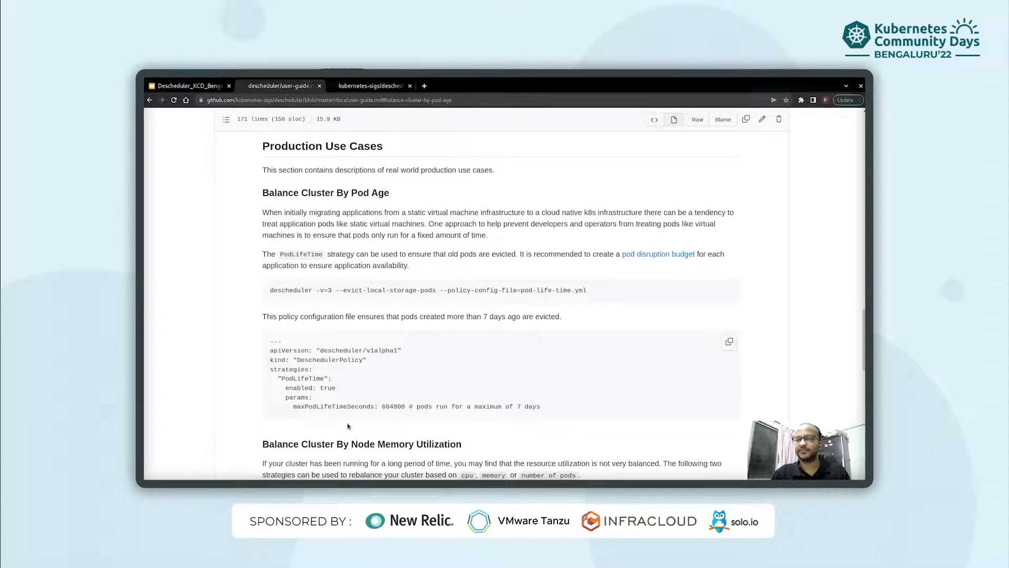
mouse_move(369, 419)
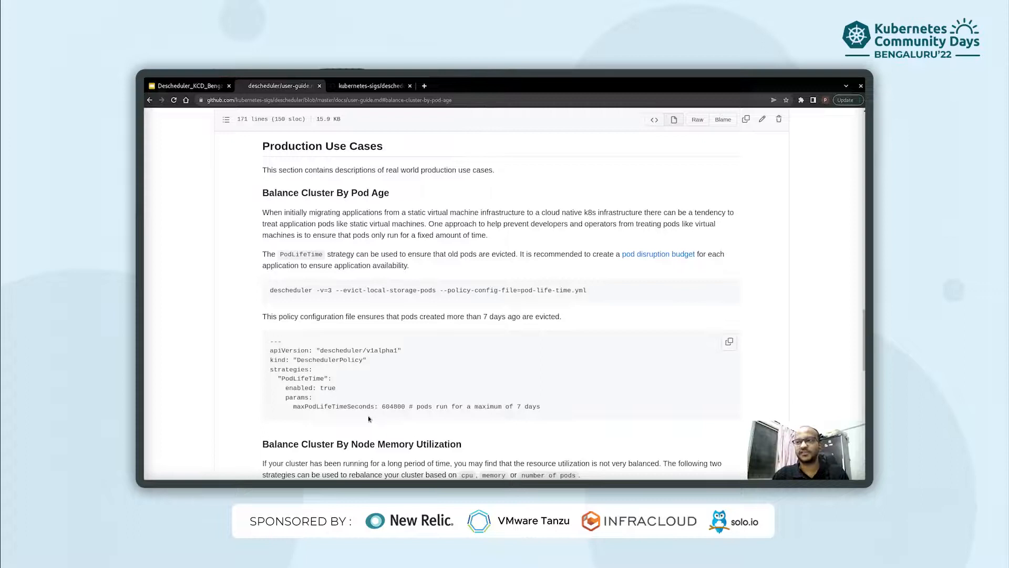
mouse_move(392, 374)
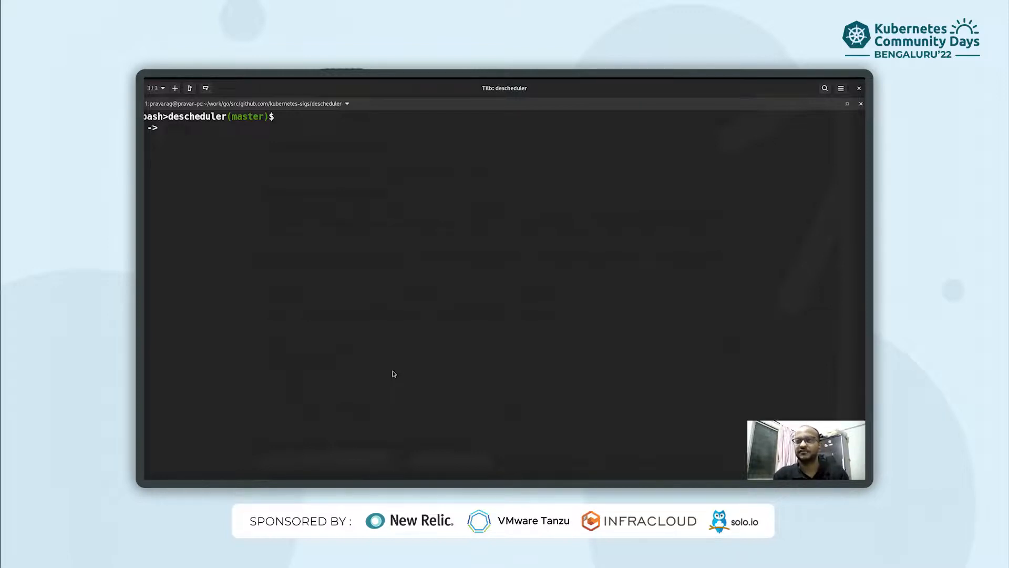
List the descheduler pod running in kube-system
type("k get od")
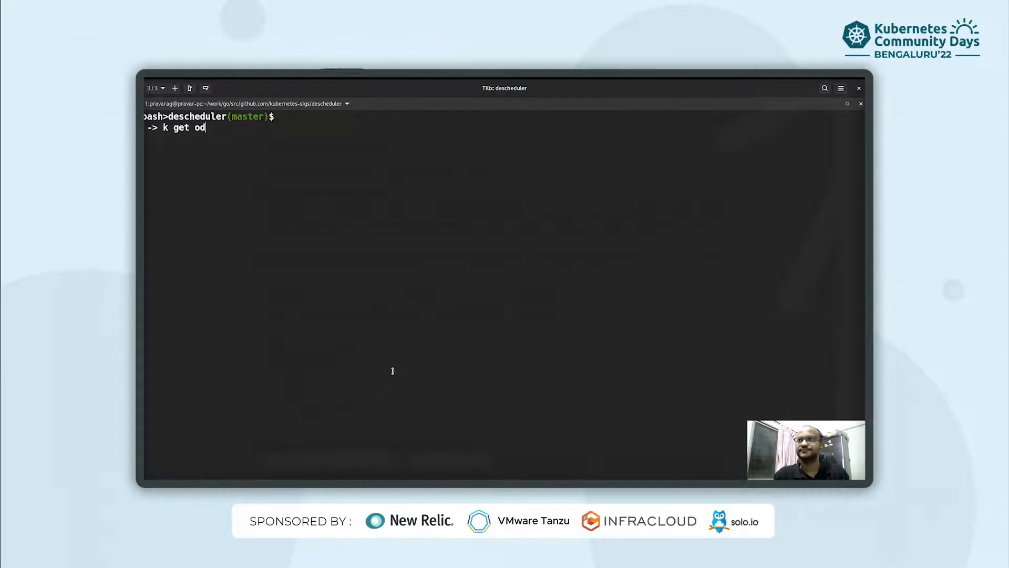
type("pod -nkube-system | grep descheduler")
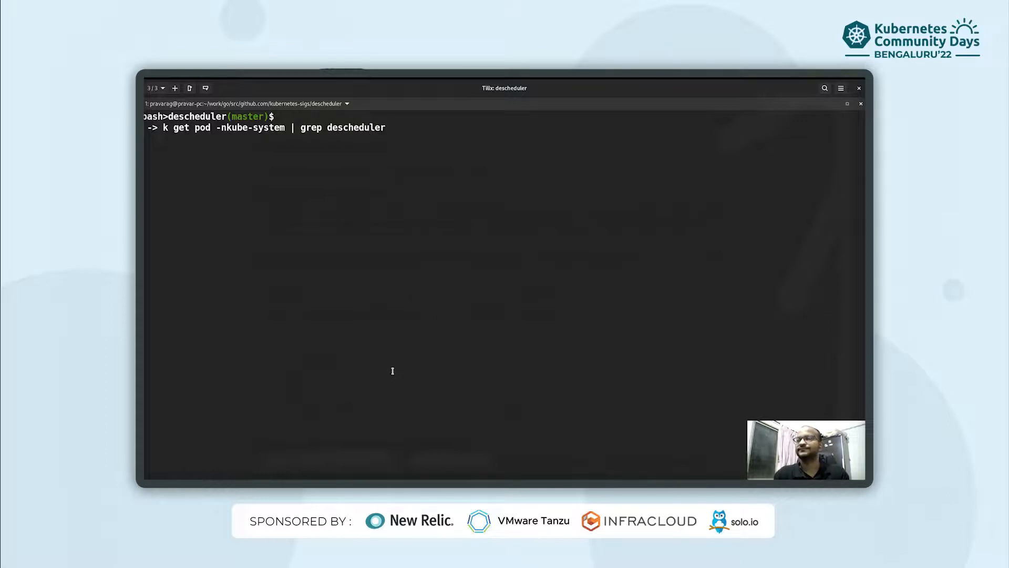
key("Return")
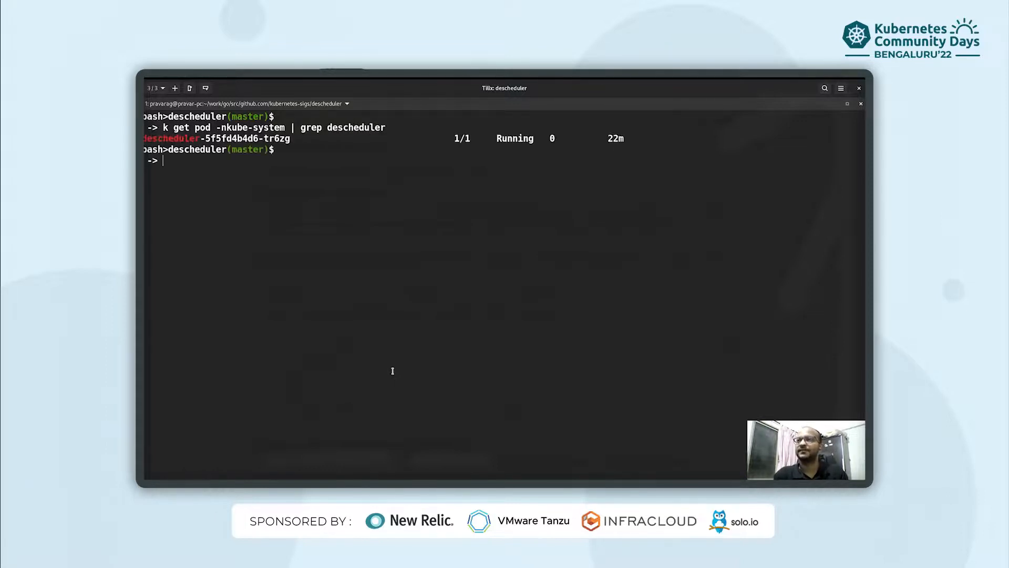
Print the logs of pod descheduler-5f5fd4b4d6-tr6zg showing PodLifeTime runs with zero evictions
type("k")
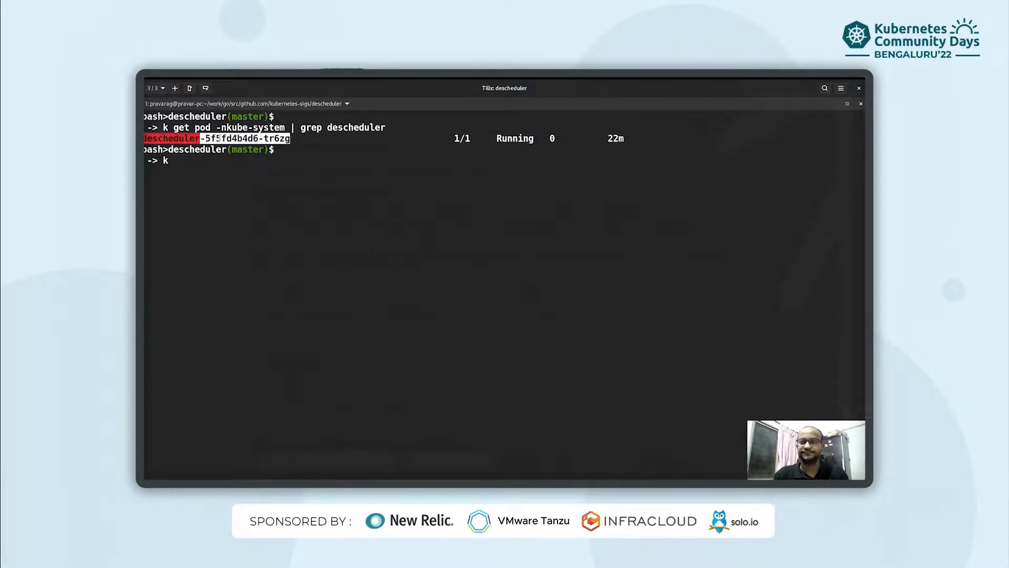
type("logs descheduler-5f5fd4b4d6-tr6zg")
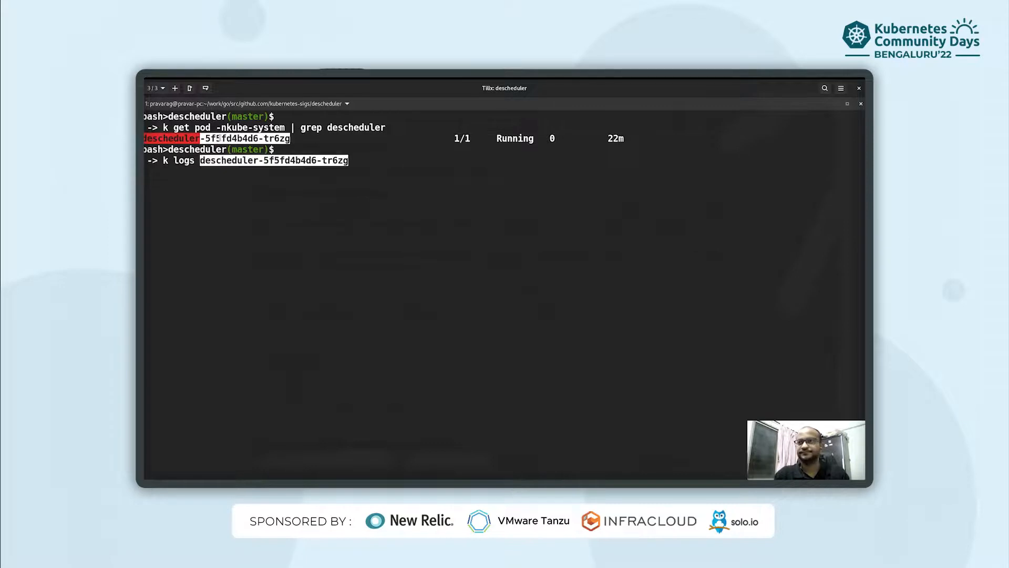
type("-nkube-sys")
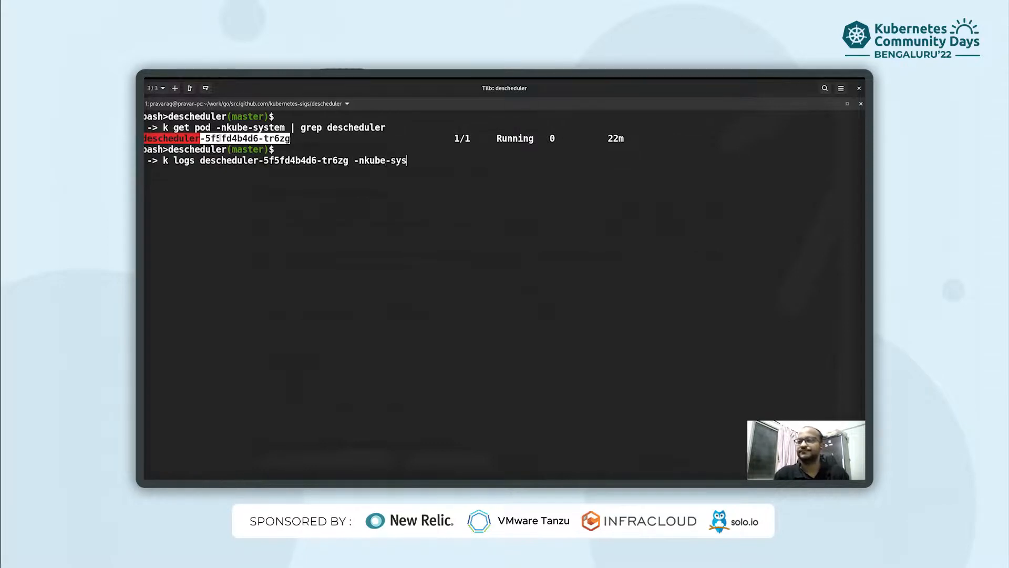
key("Return")
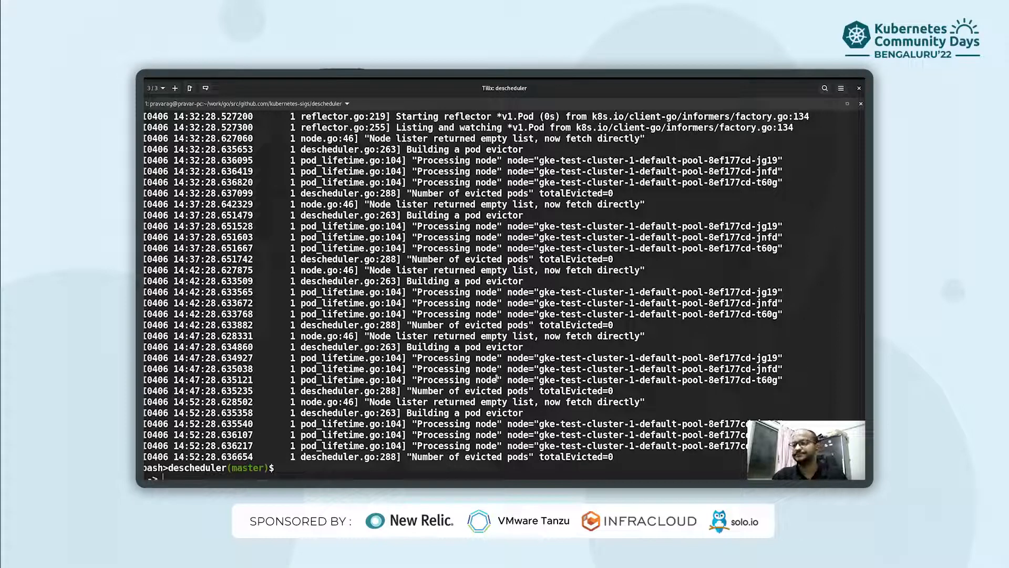
type("cle")
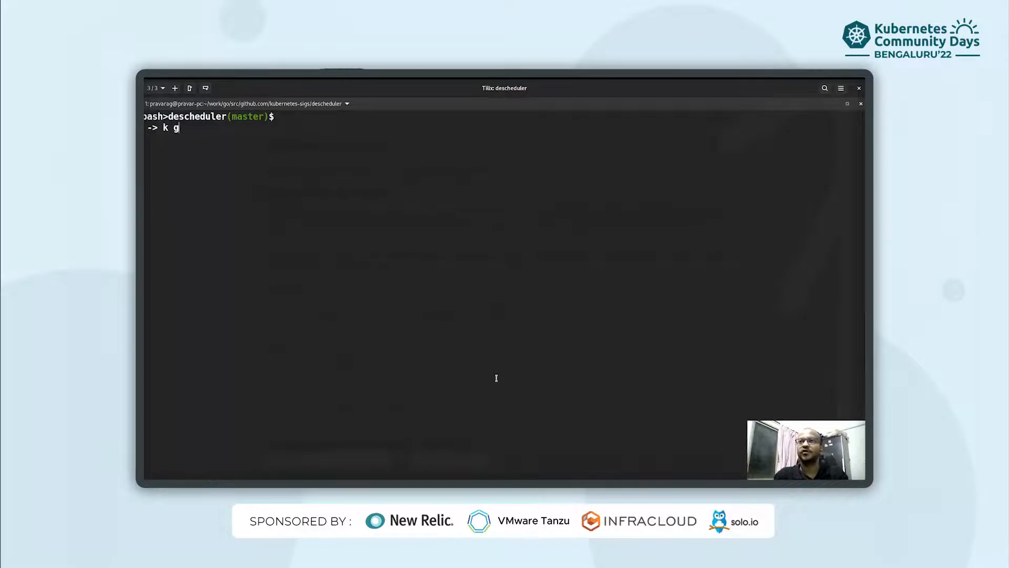
Find the descheduler configmap in kube-system
type("et cm -nk")
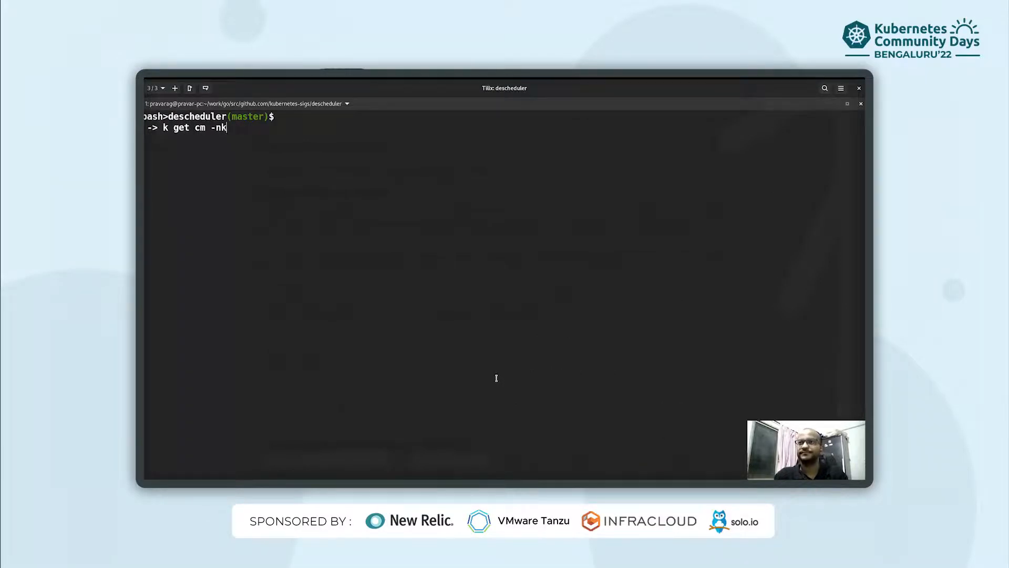
type("ube-system | g")
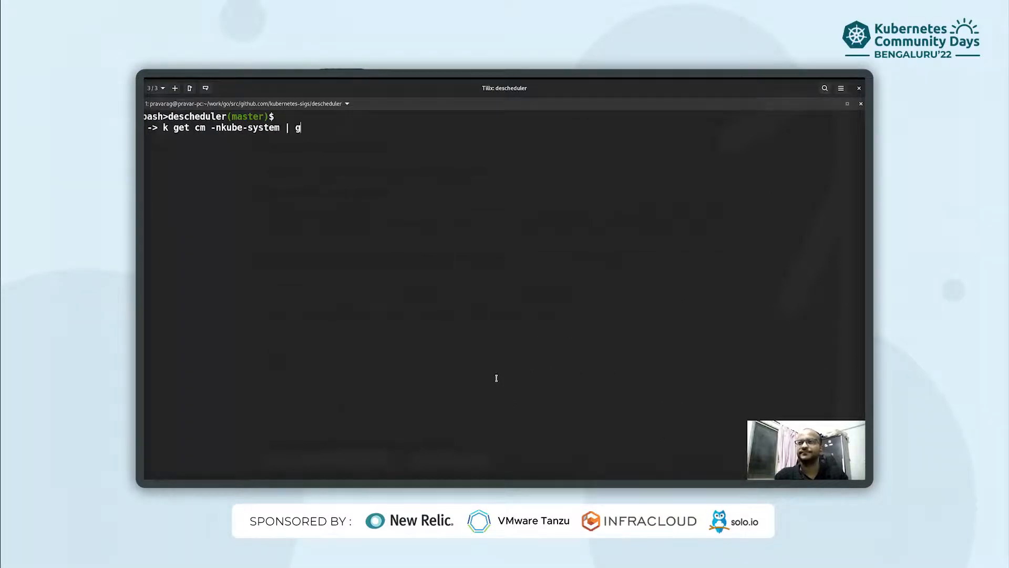
type("rep descheduler")
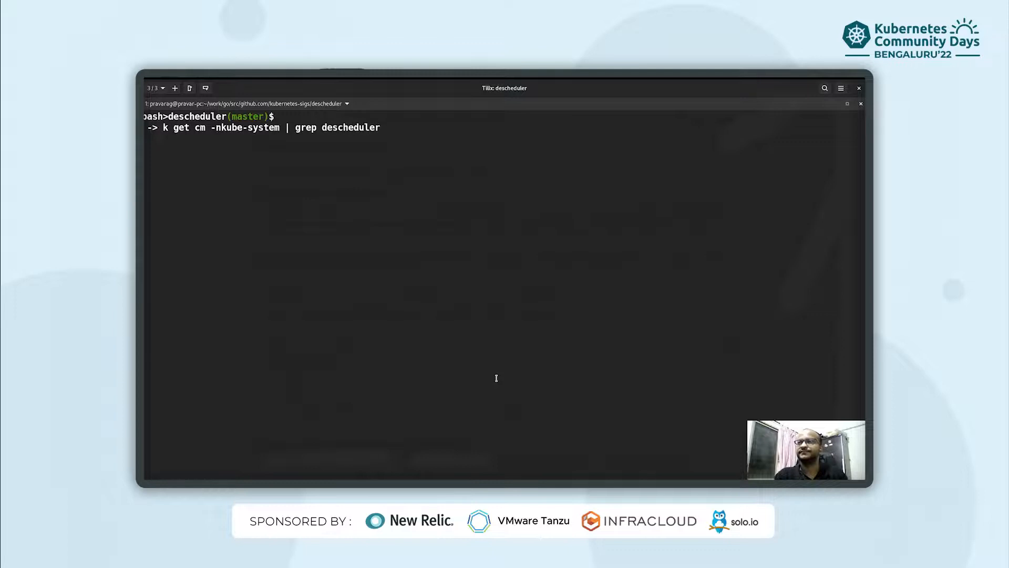
key("Return")
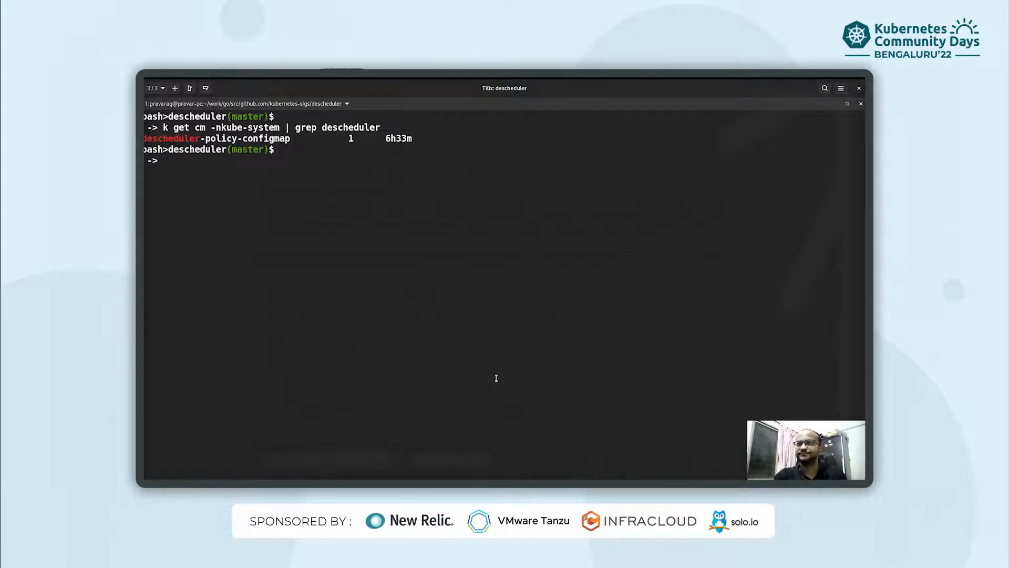
Open descheduler-policy-configmap in kube-system for editing
type("k edit cm")
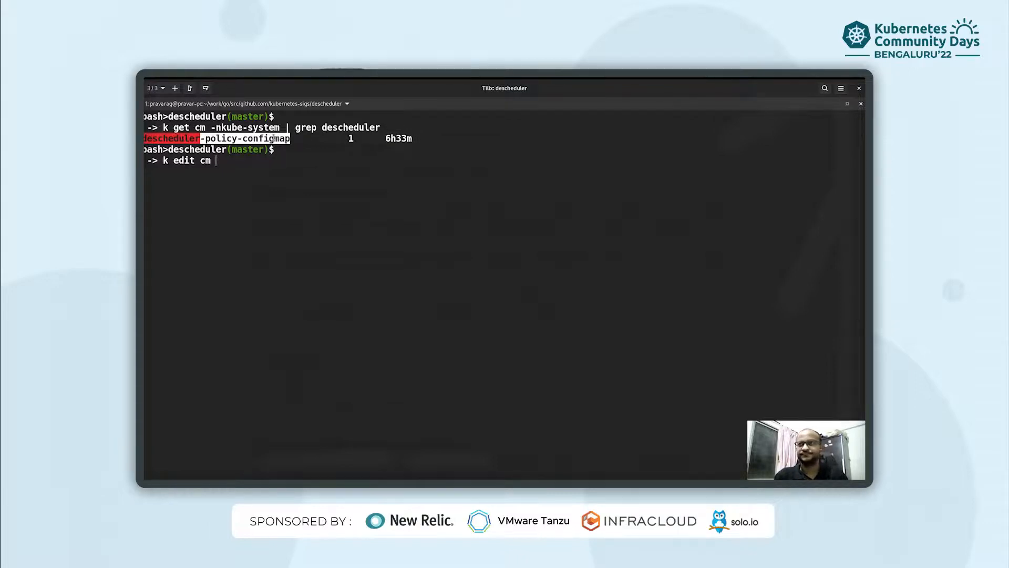
type("descheduler-policy-configmap")
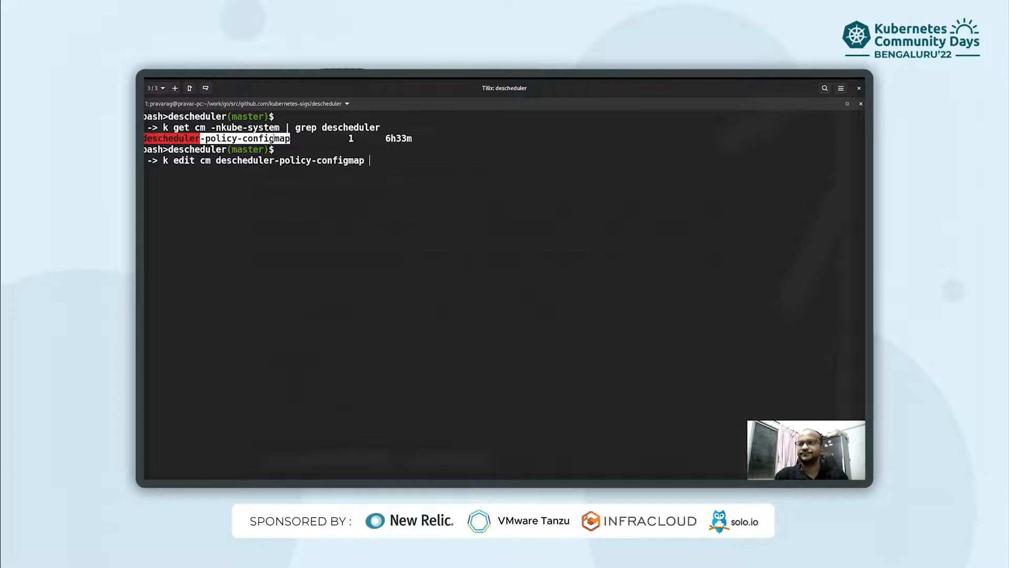
type("-nkube-system")
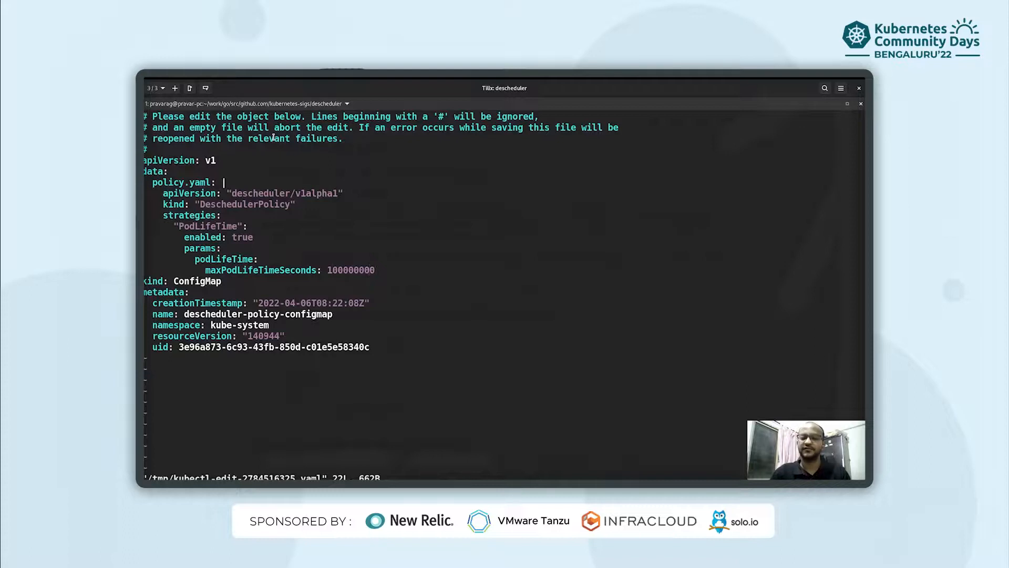
Change maxPodLifeTimeSeconds from 100000000 to 600 and save the configmap
key("i")
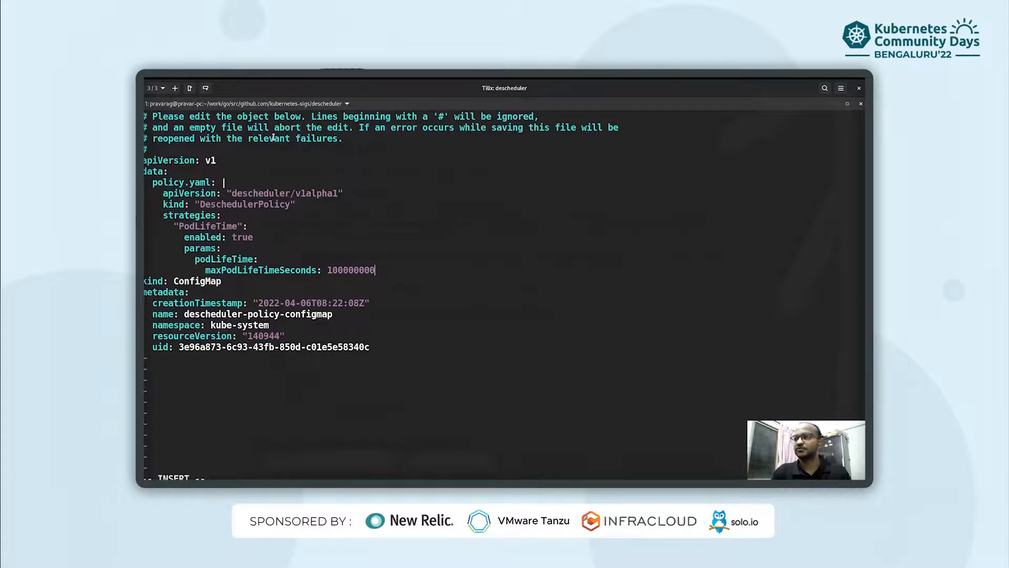
key("ctrl+u")
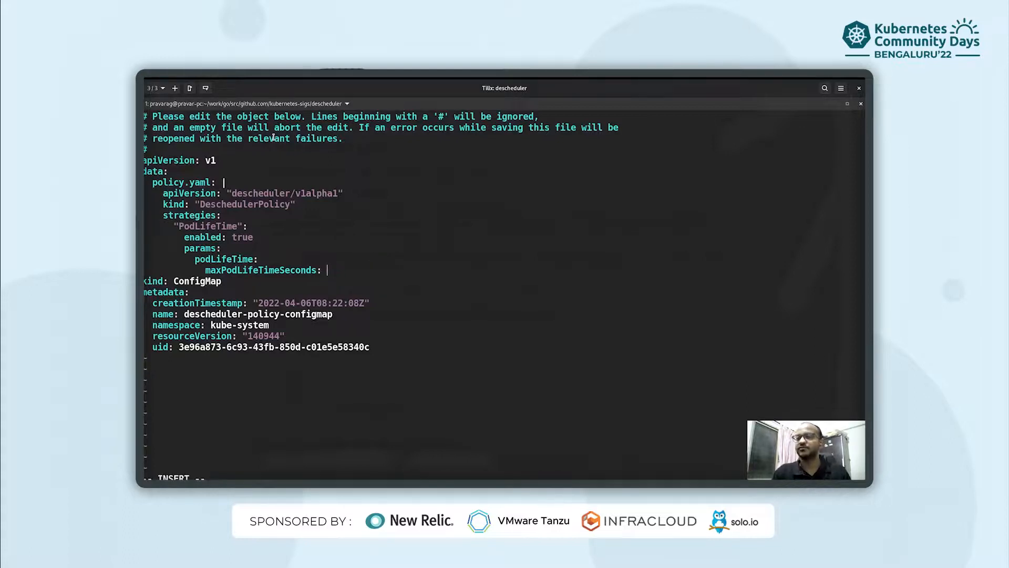
type("6")
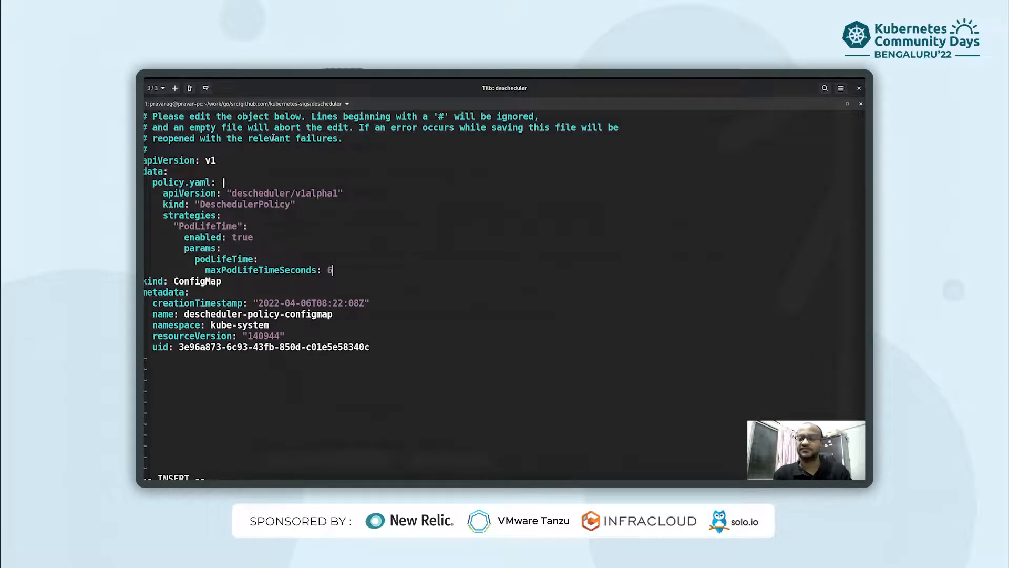
type("00")
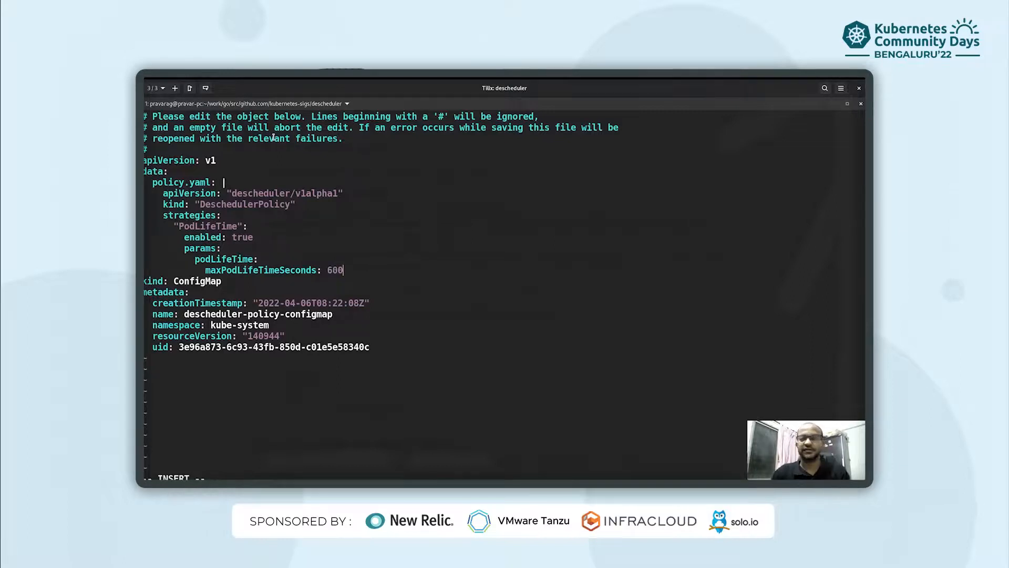
key("Escape")
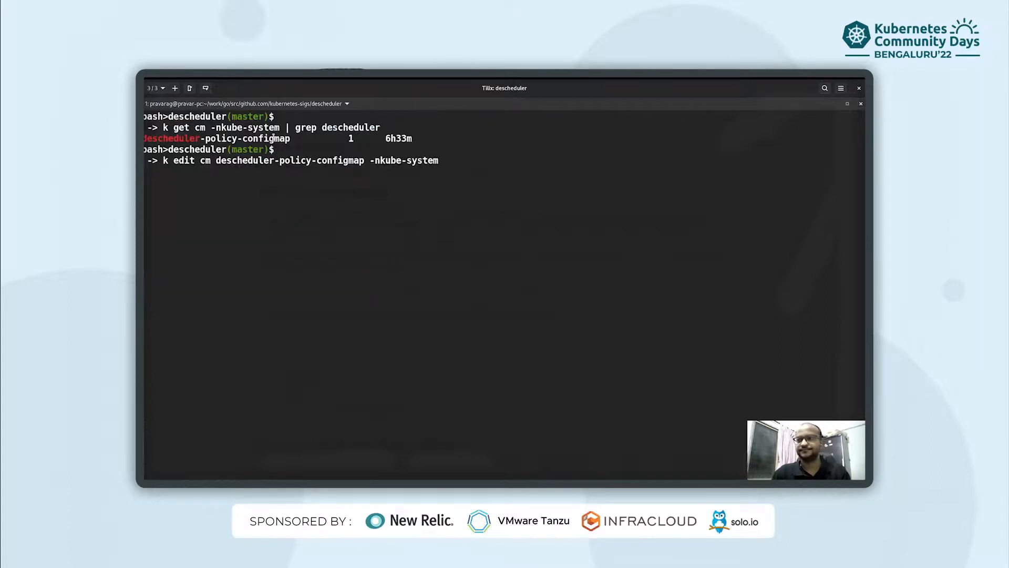
List pods across all namespaces and find the descheduler pod in kube-system
type("k get")
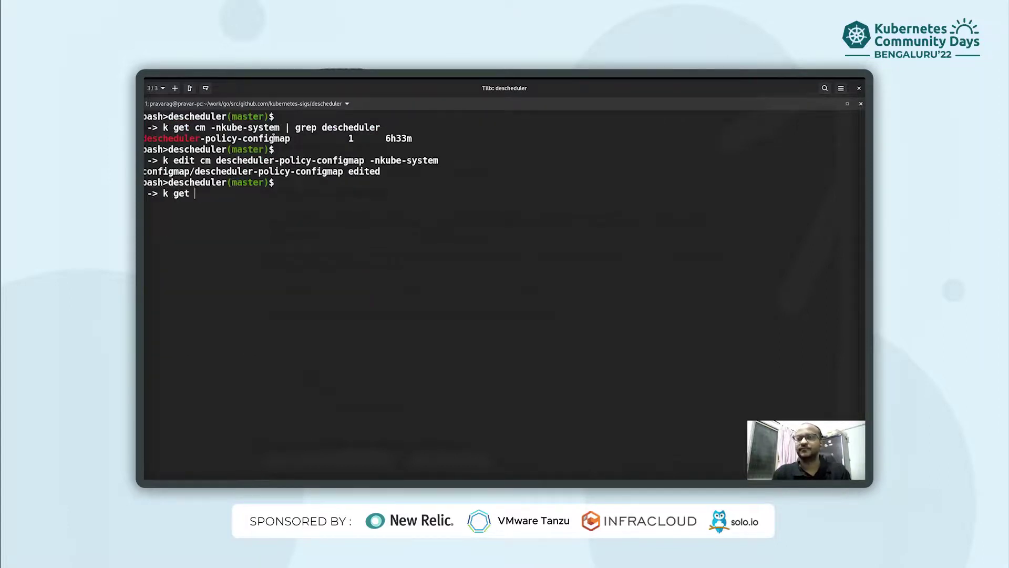
type("pods -A")
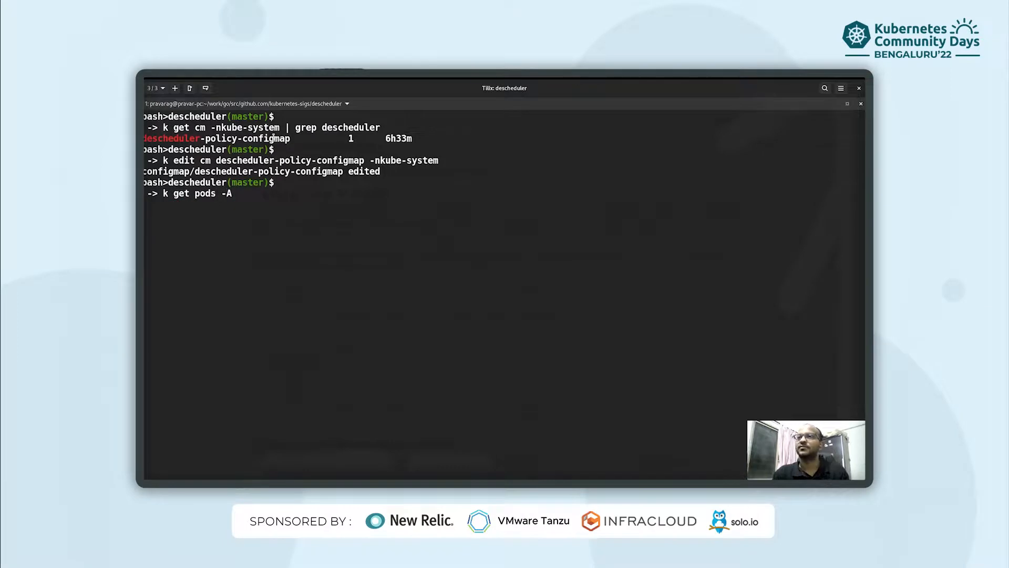
key("Return")
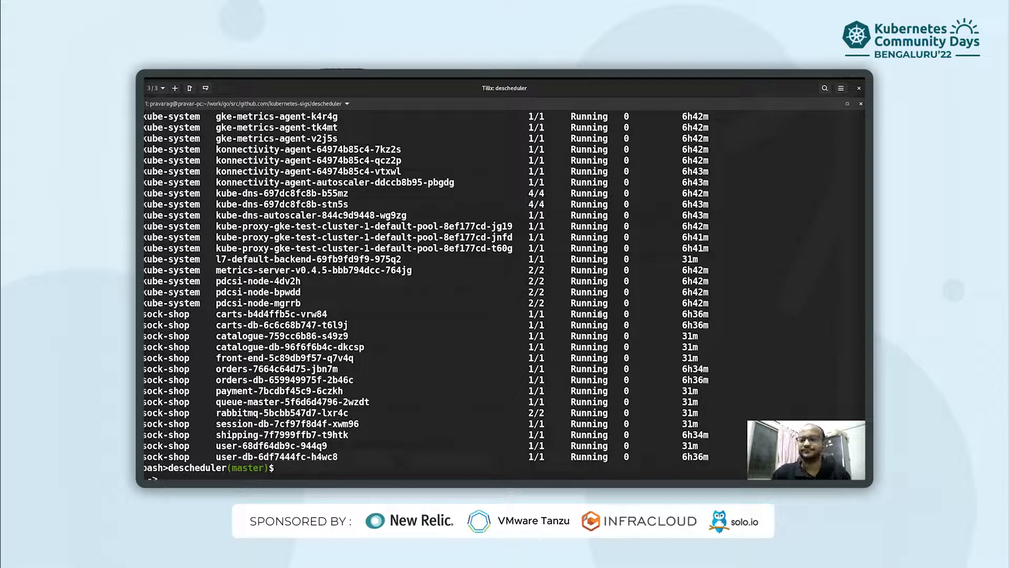
type("k get pods -A")
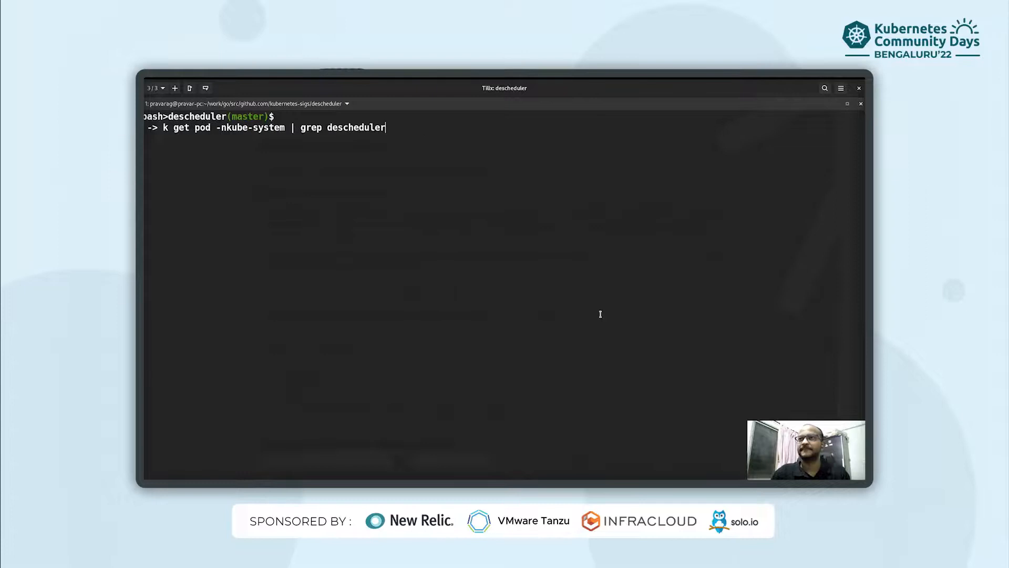
mouse_move(373, 231)
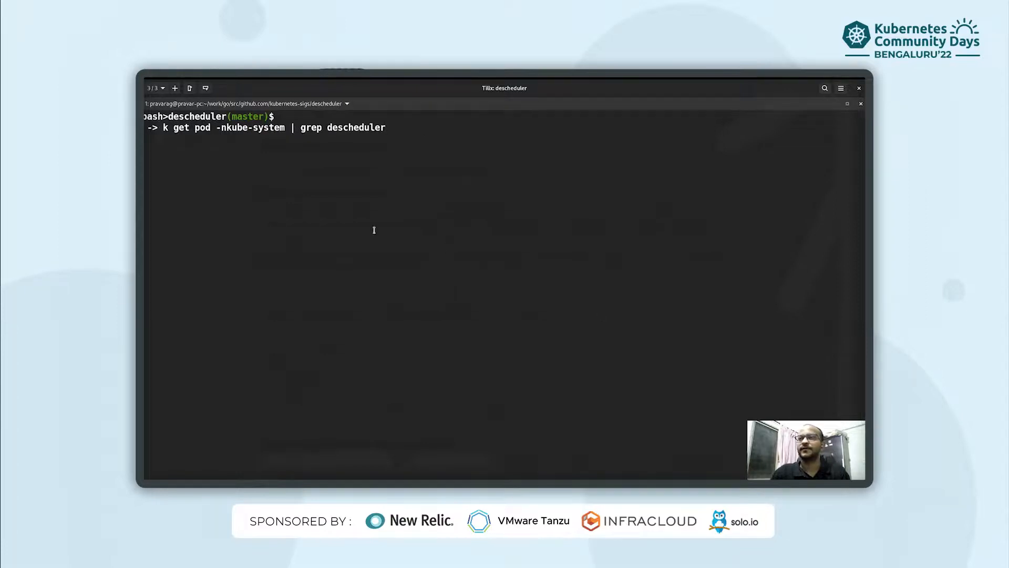
key("Return")
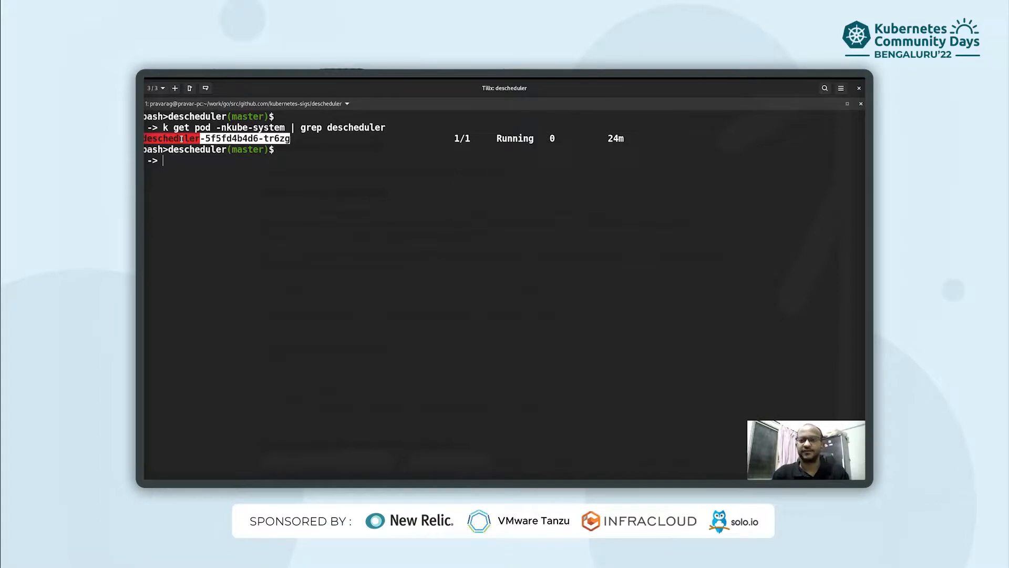
Delete the old descheduler pod and confirm a replacement pod is Running
type("k delete od descheduler-5f5fd4b4d6-tr6zg")
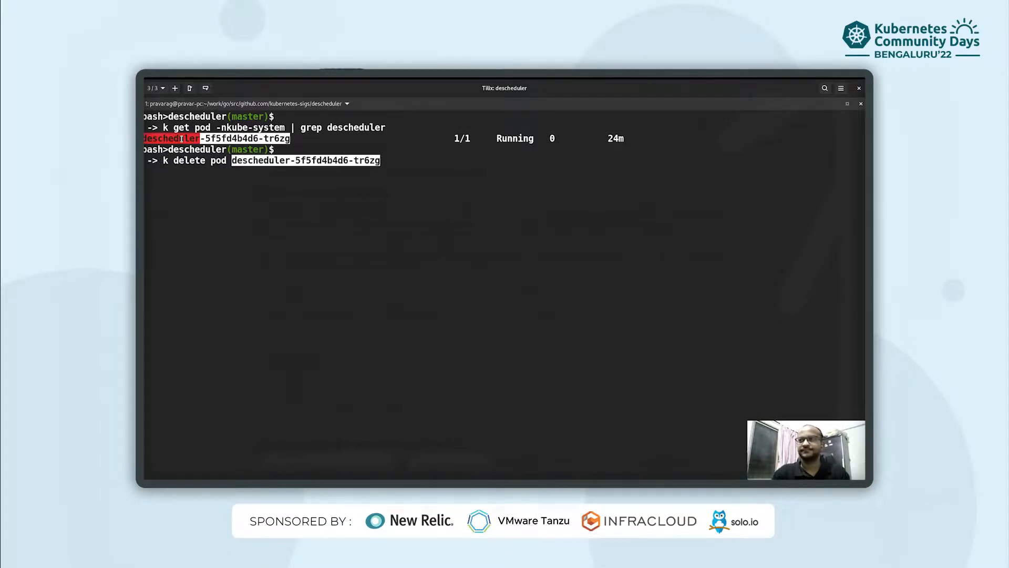
type("-nkube-syst")
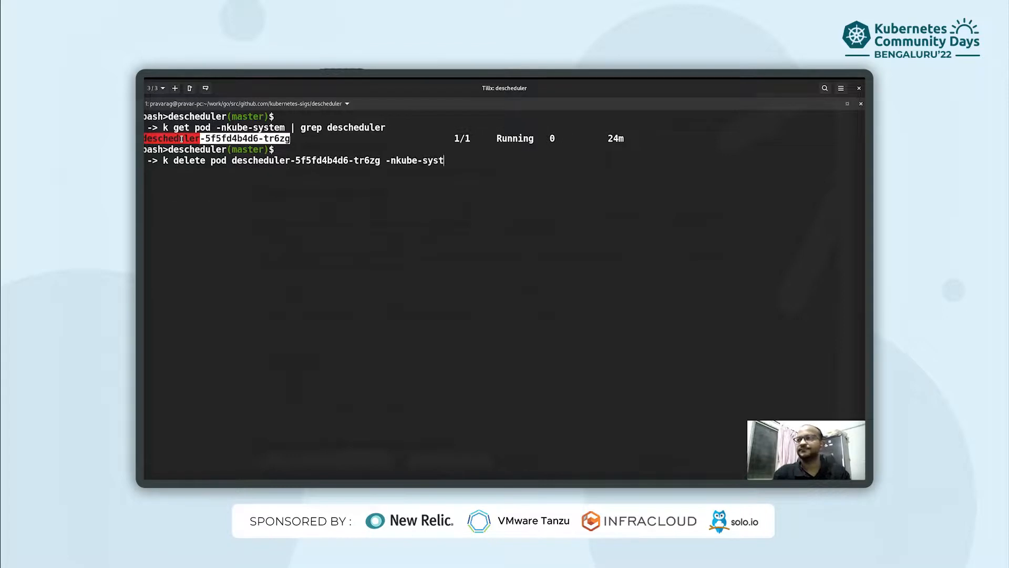
key("Return")
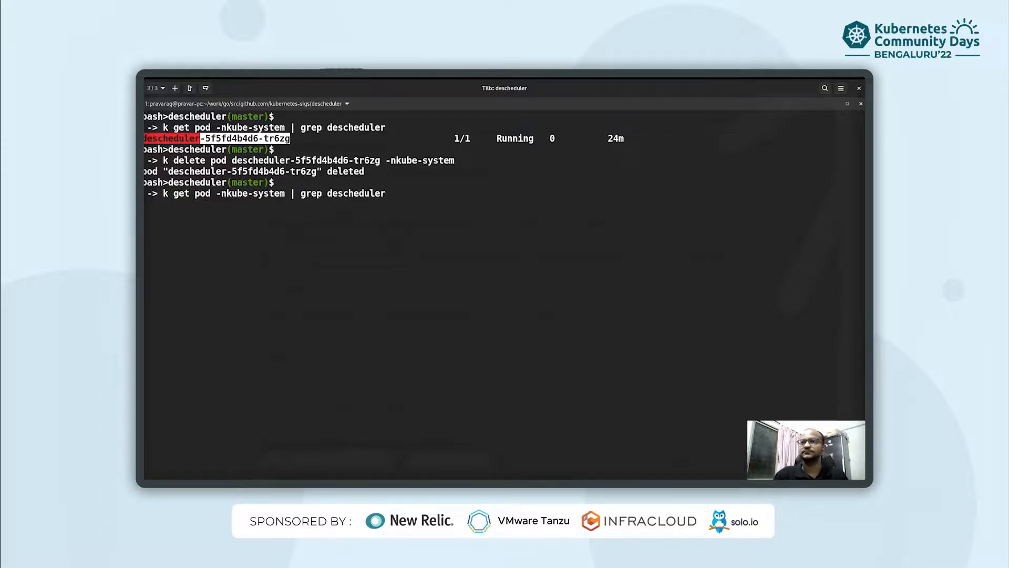
key("Return")
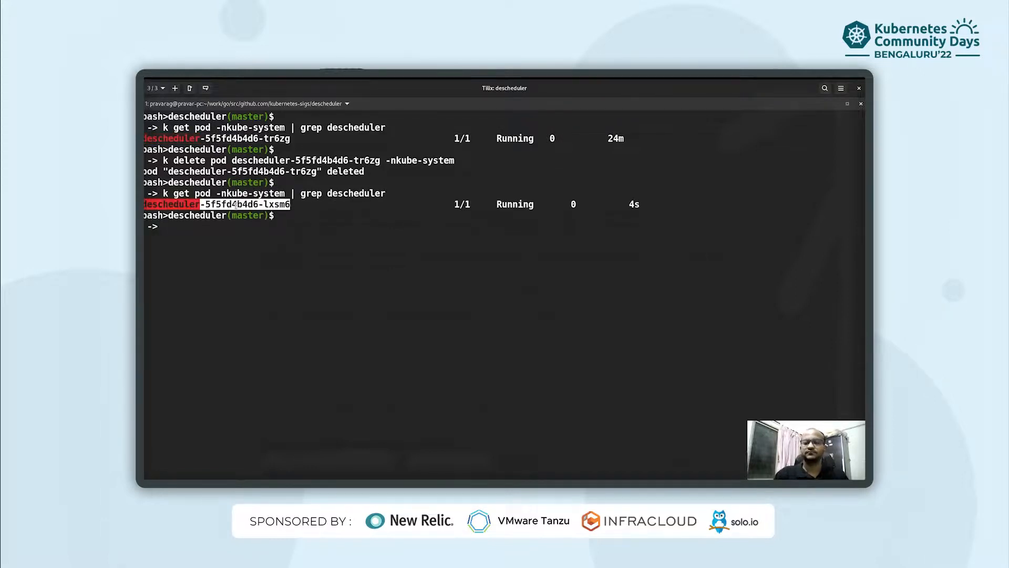
Stream the logs of the new pod descheduler-5f5fd4b4d6-lxsm6 in kube-system
type("k logs")
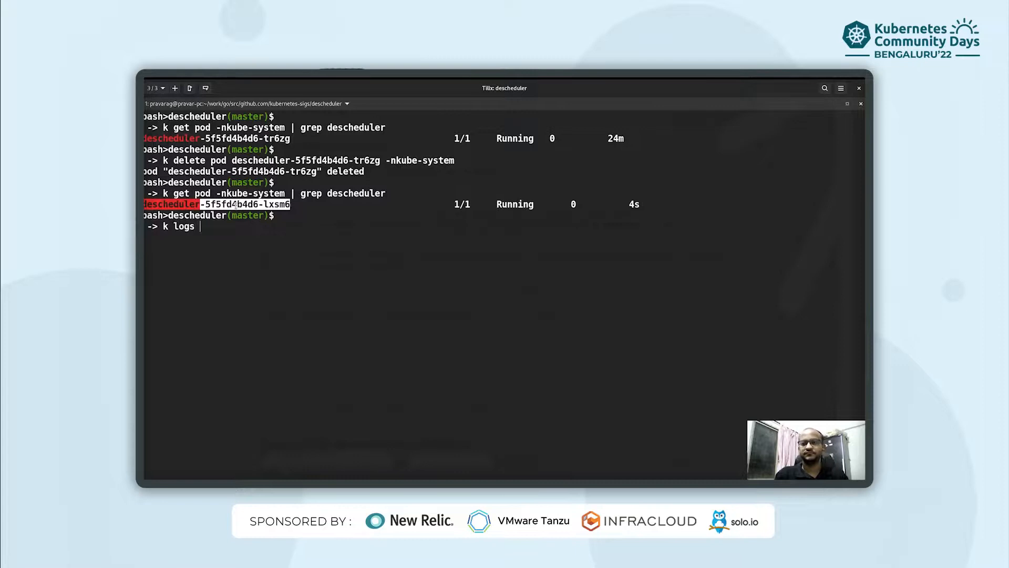
type("descheduler-5f5fd4b4d6-lxsm6")
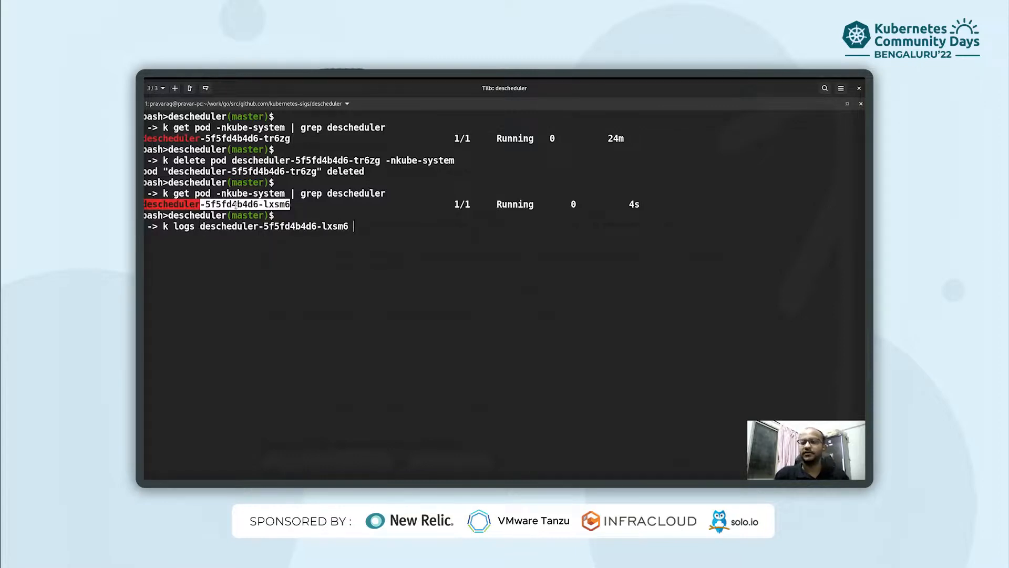
type("-nkue")
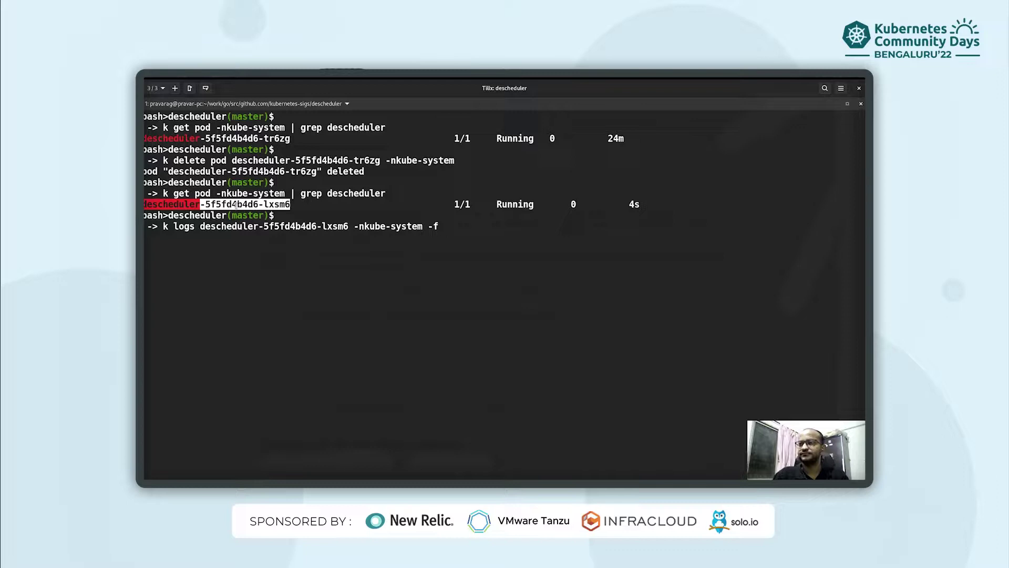
key("Return")
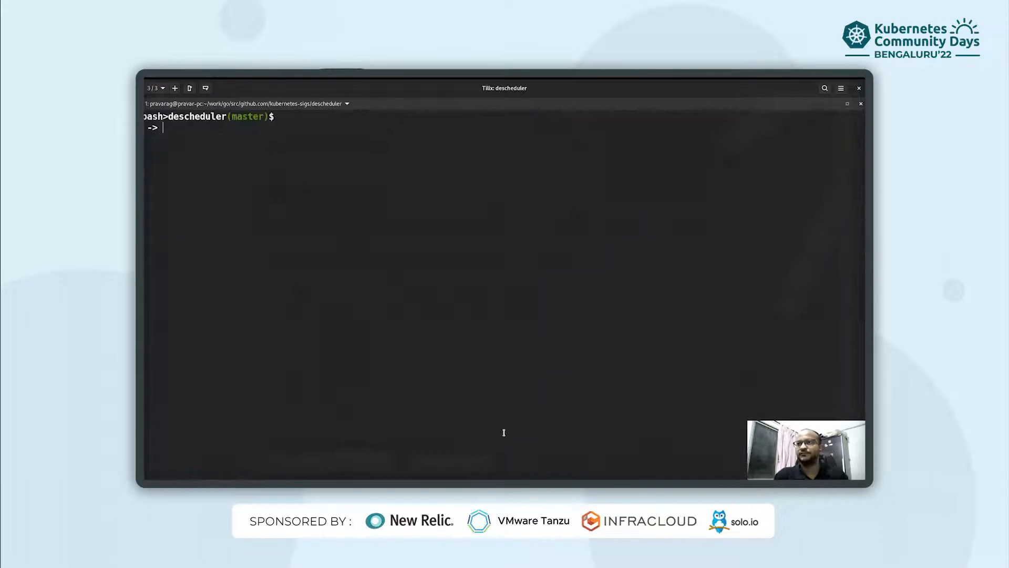
List pods in all namespaces, showing sock-shop pods recreated about 51 seconds ago
type("k get pods -")
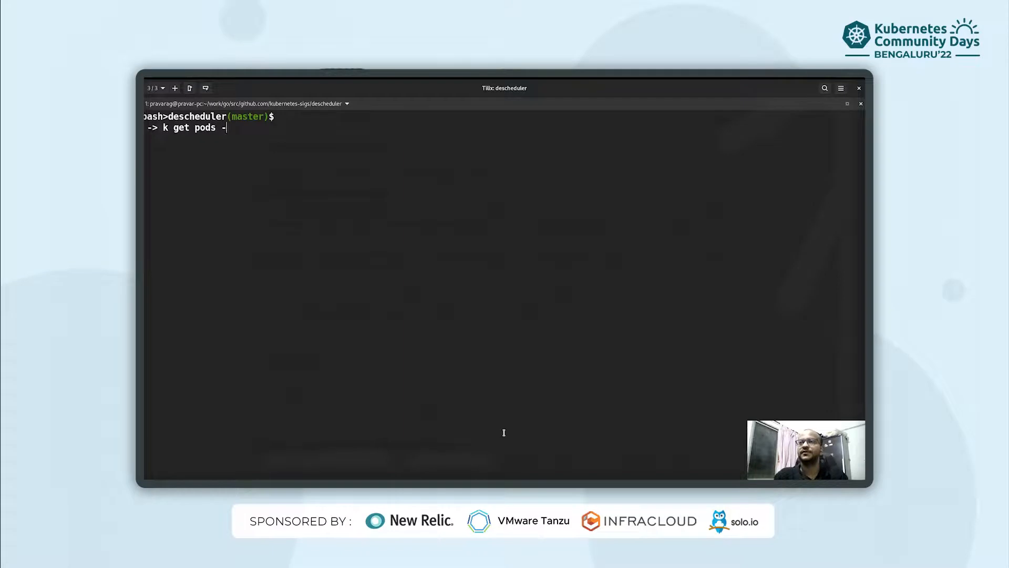
type("A")
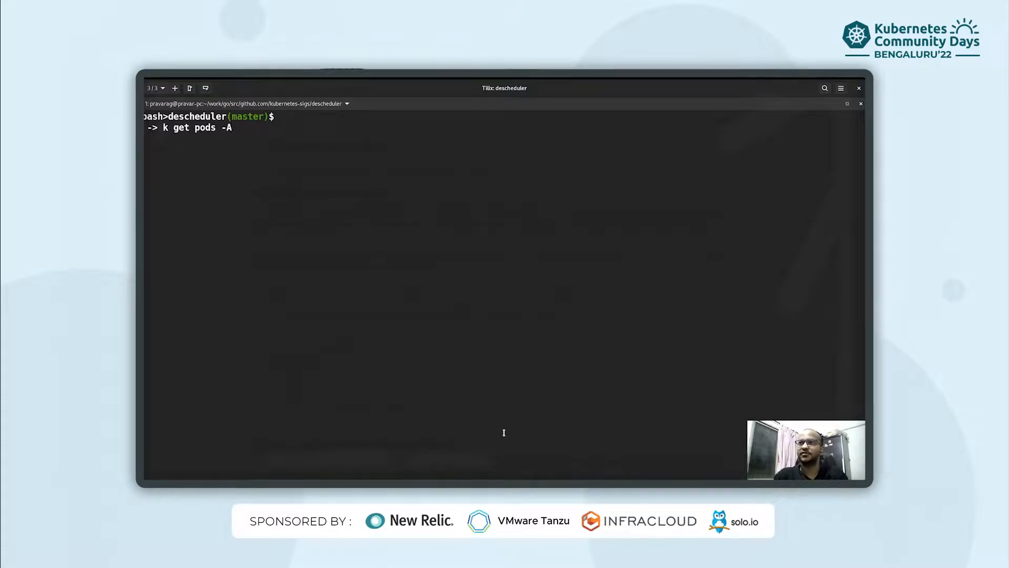
key("Return")
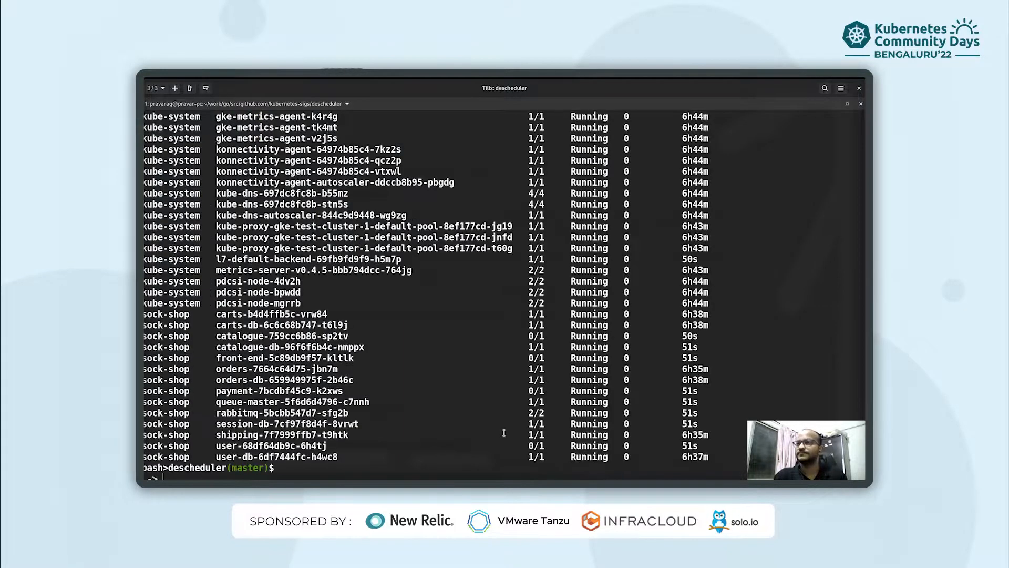
mouse_move(738, 354)
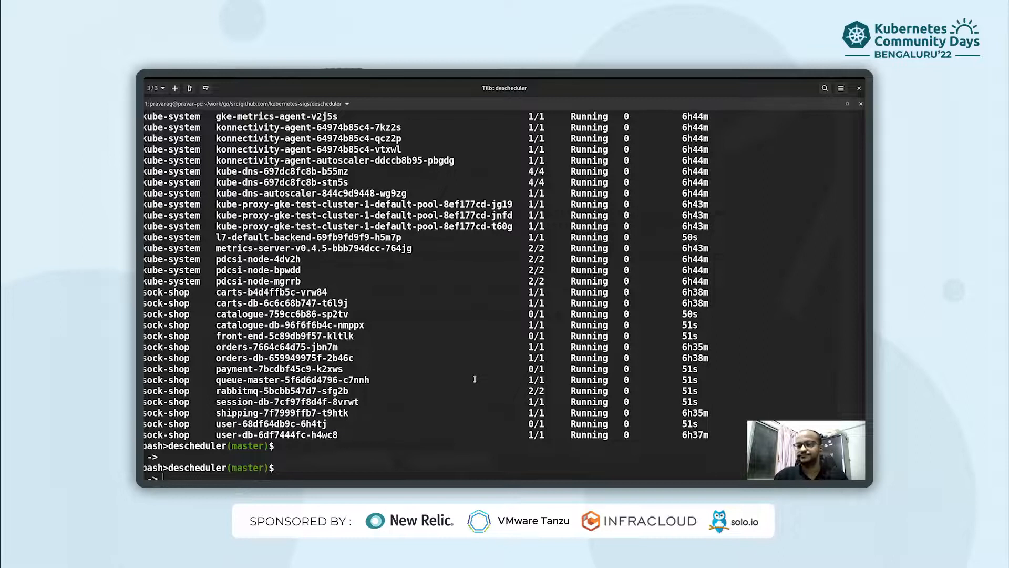
type("clea")
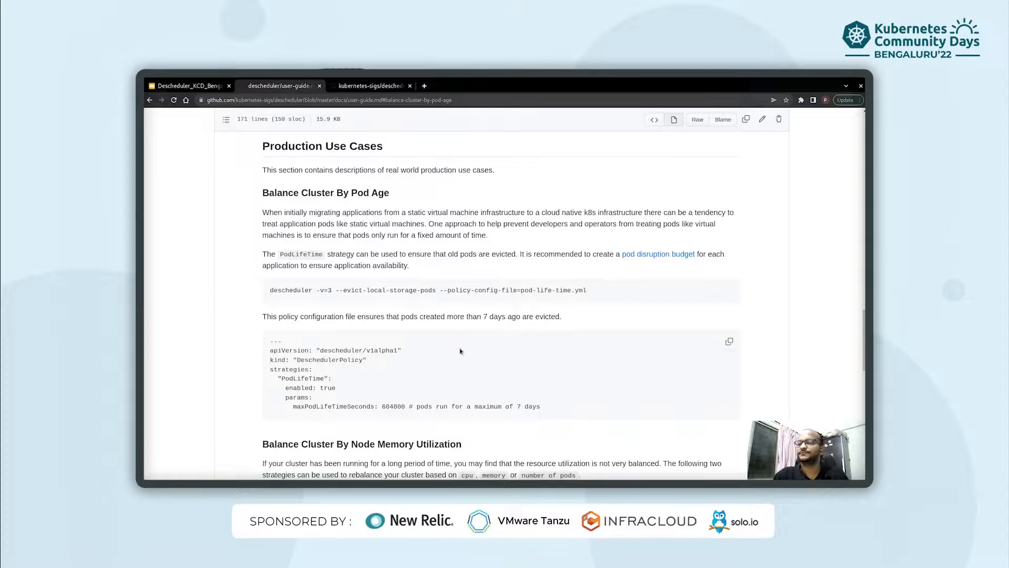
mouse_move(456, 351)
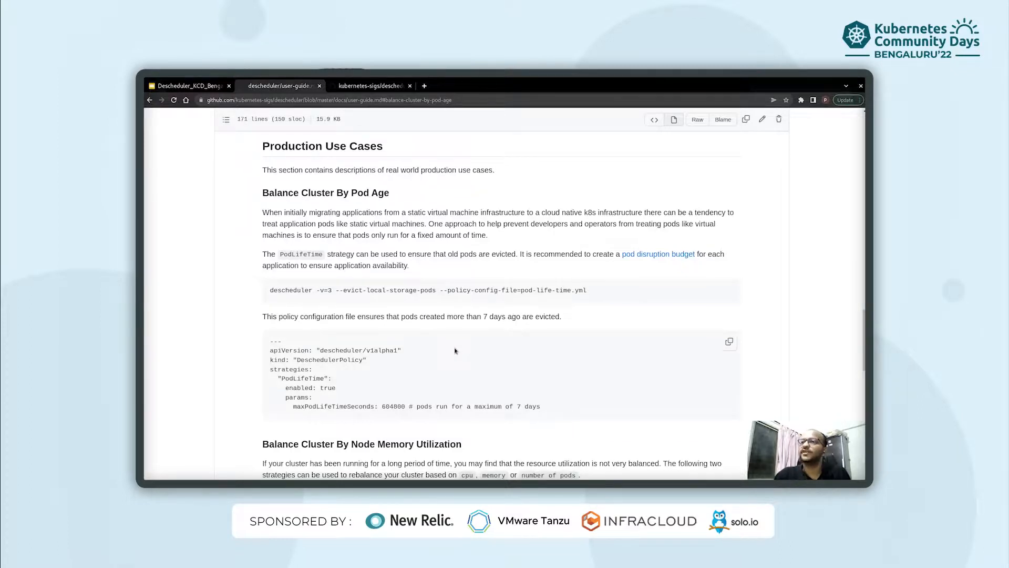
Scroll through the Production Use Cases examples, including LowNodeUtilization and HighNodeUtilization
scroll("down", 3)
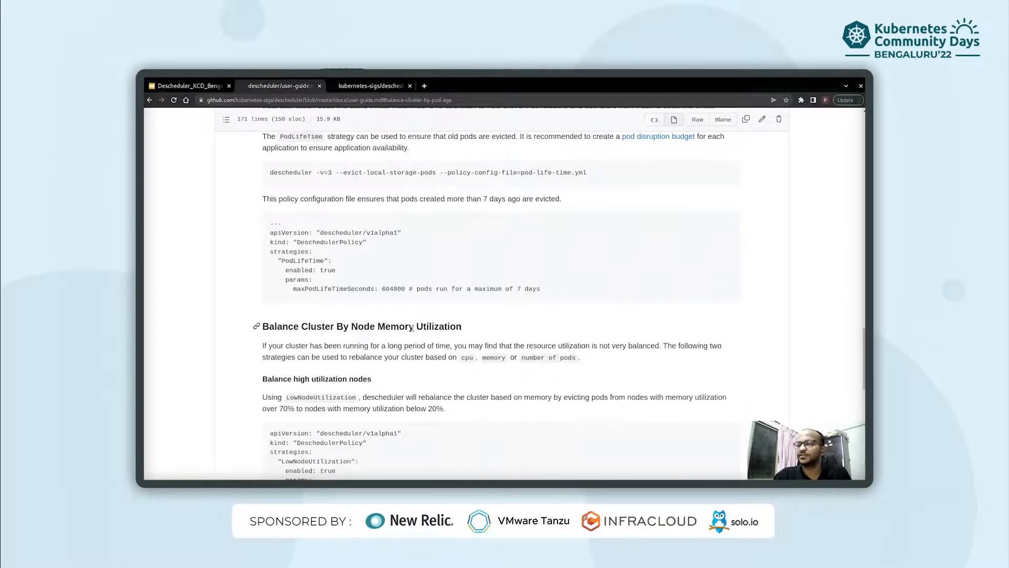
scroll("up", 3)
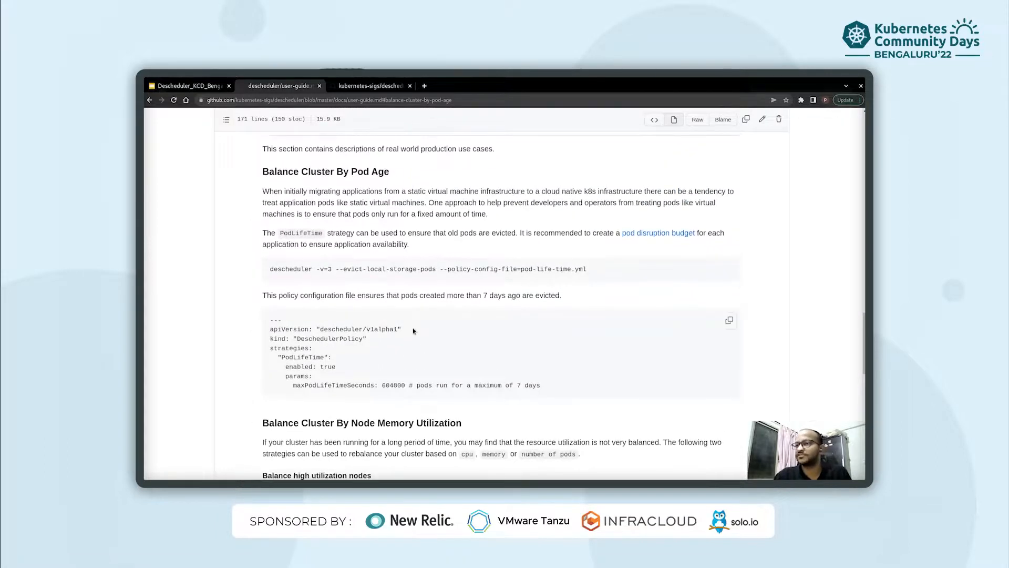
scroll("down", 3)
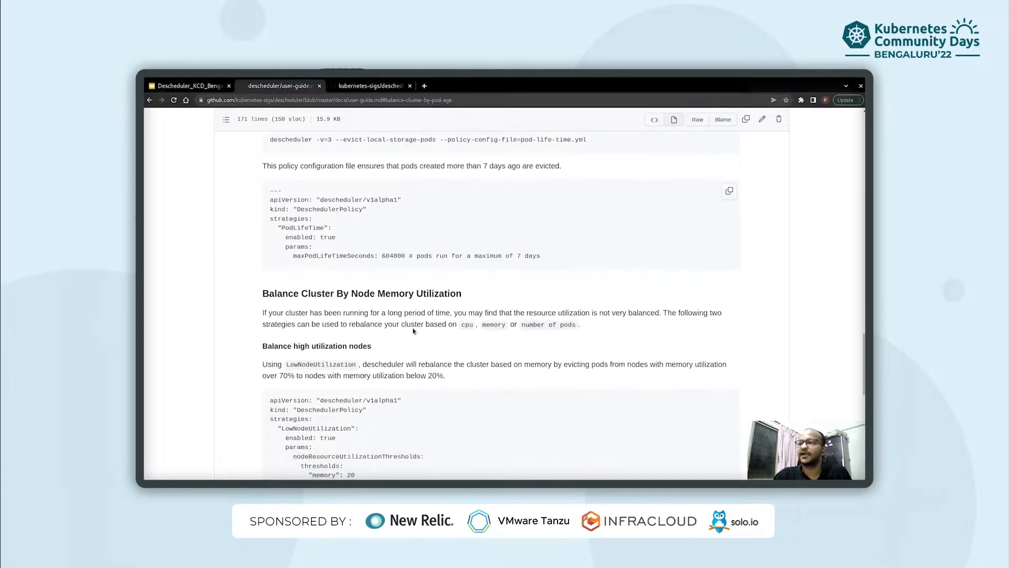
scroll("up", 3)
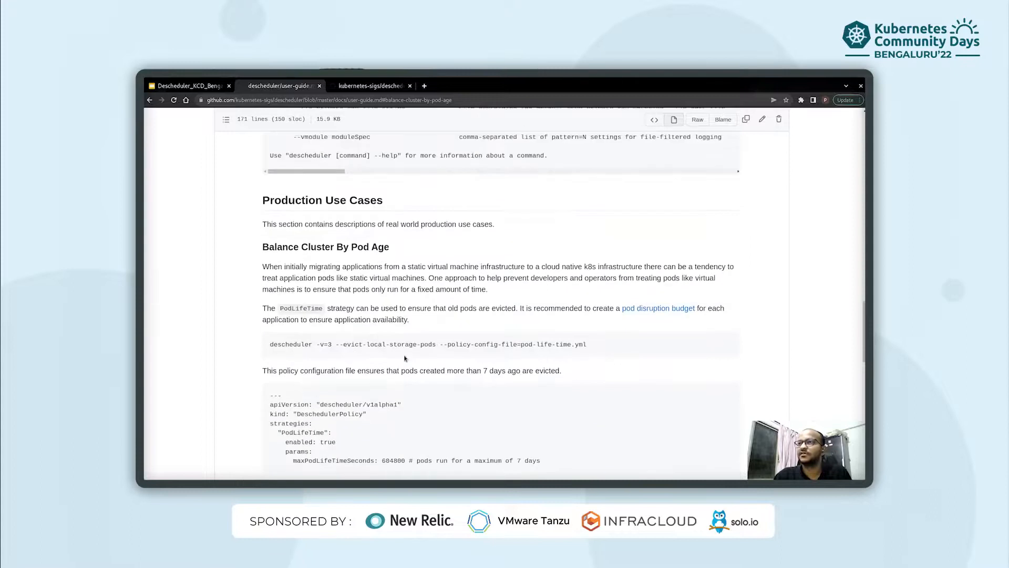
scroll("down", 3)
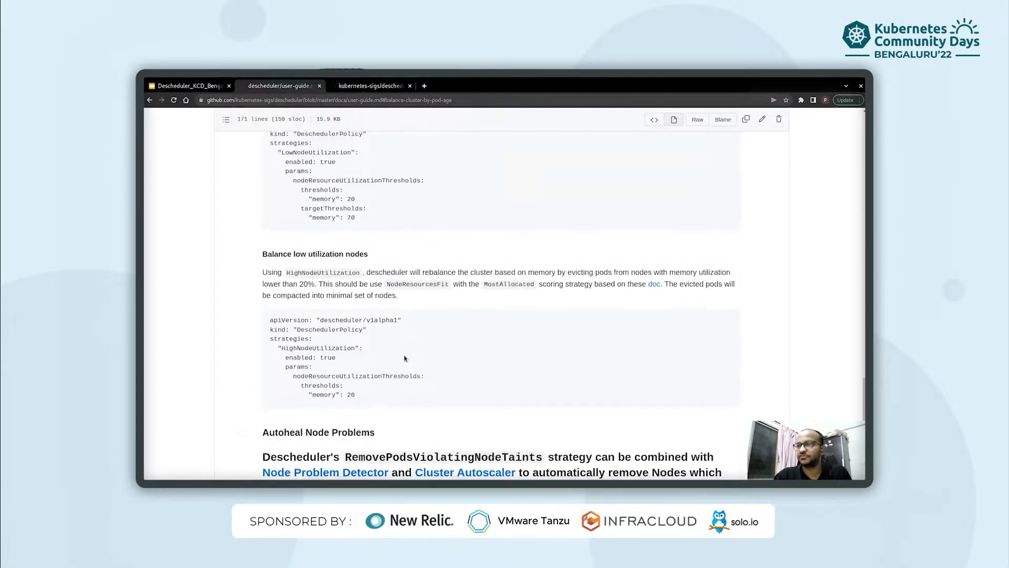
scroll("up", 3)
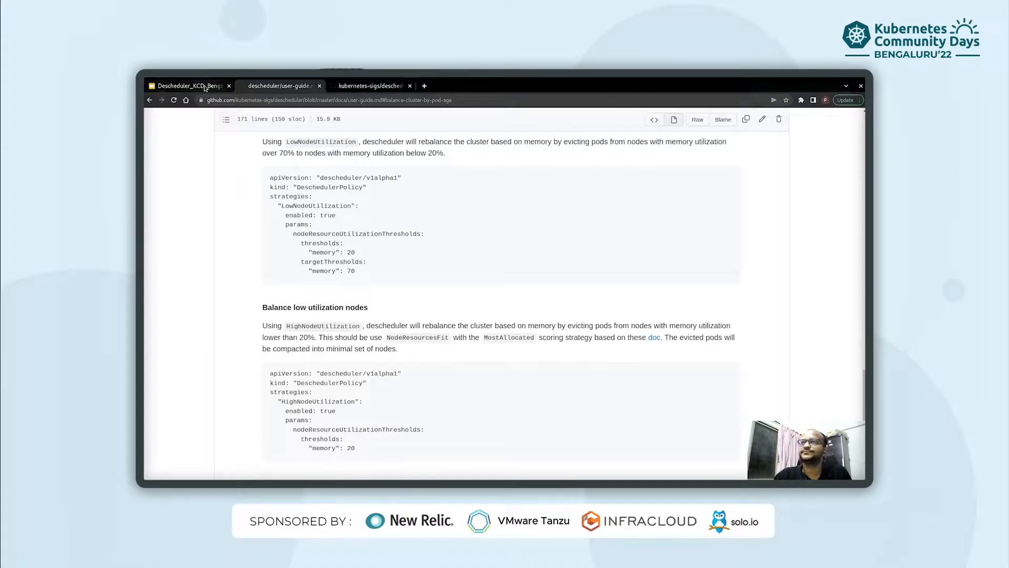
Switch back to the Descheduler presentation to show the References slide
left_click(189, 85)
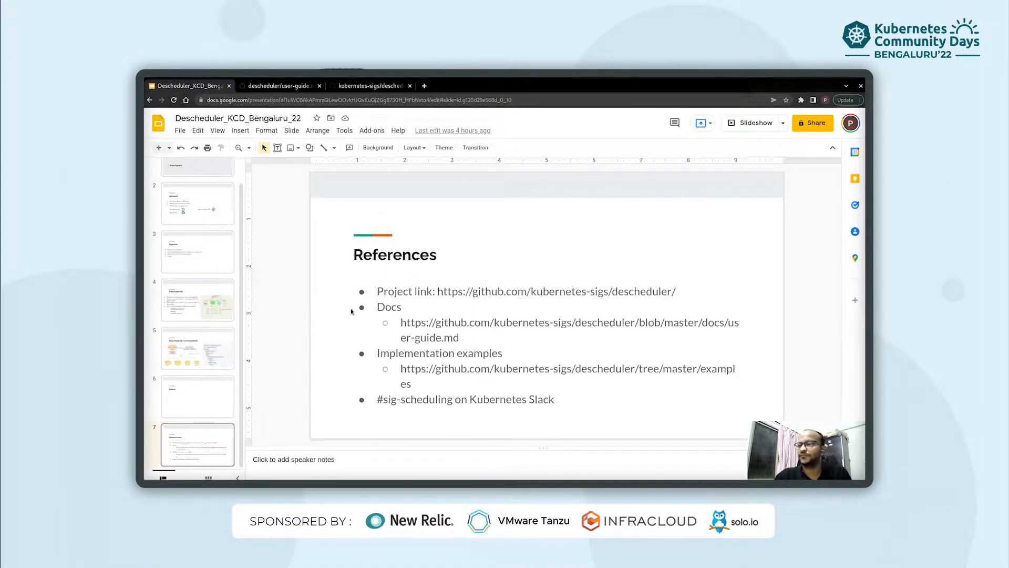
mouse_move(470, 280)
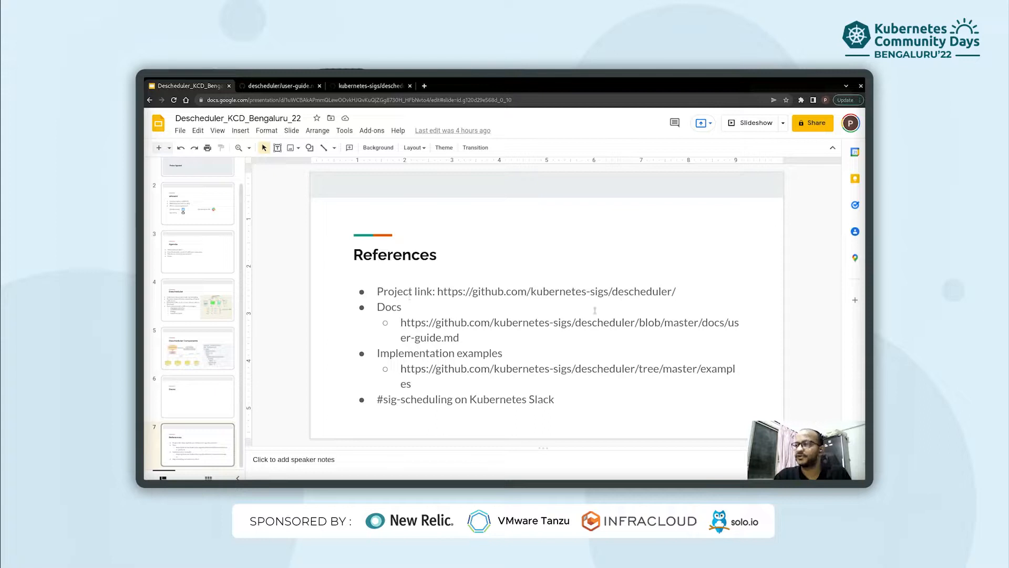
mouse_move(462, 303)
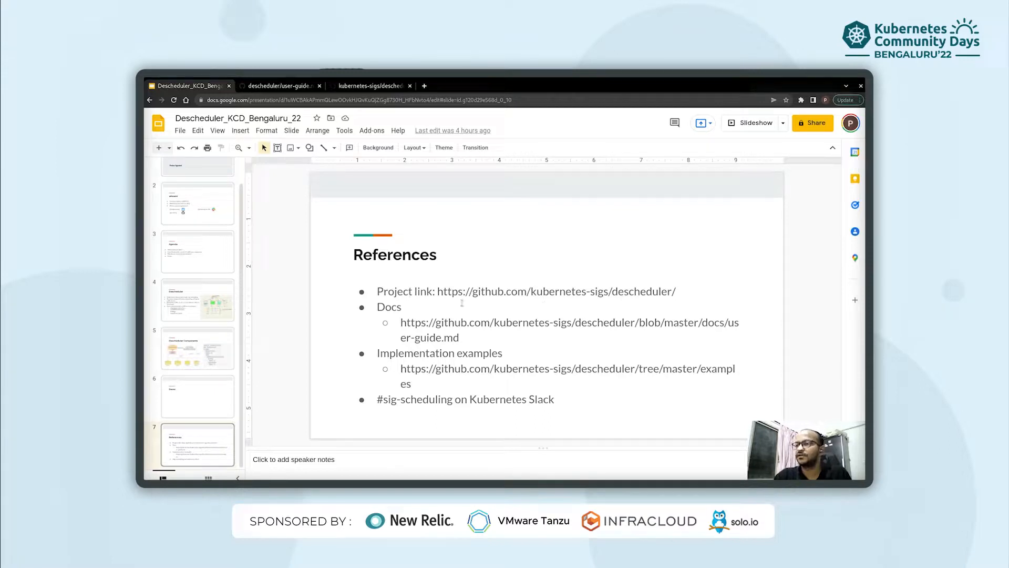
mouse_move(404, 327)
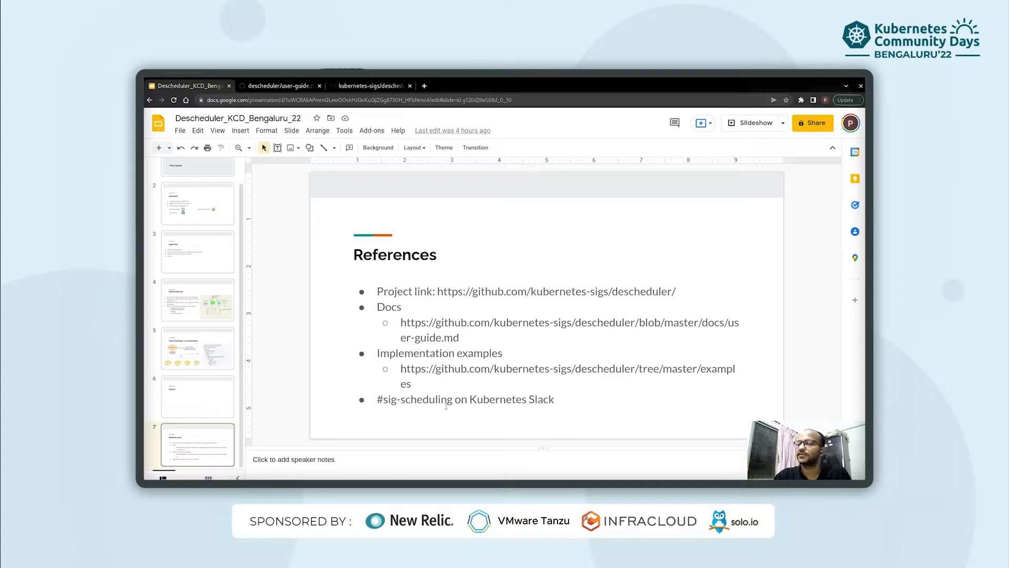
mouse_move(530, 409)
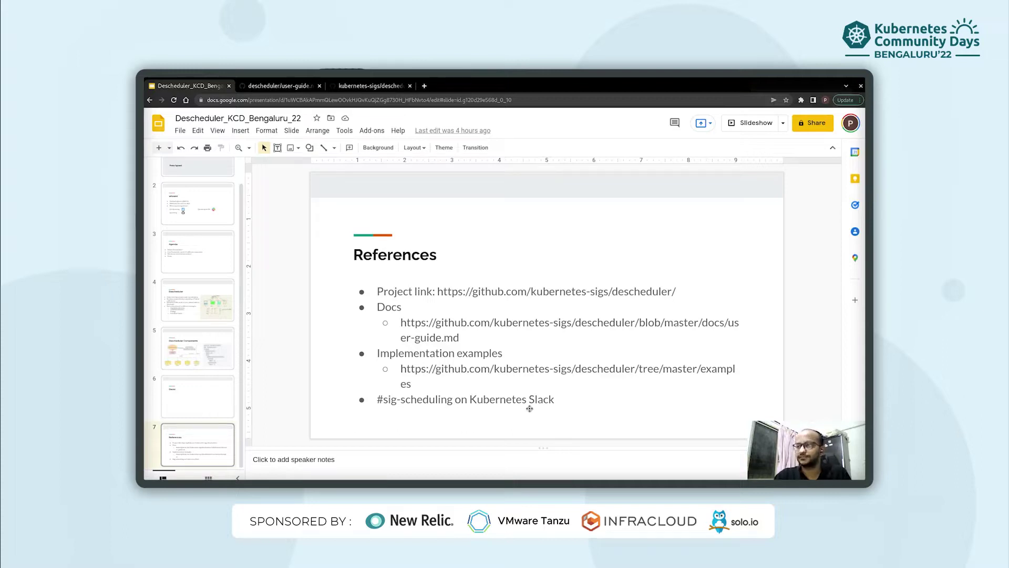